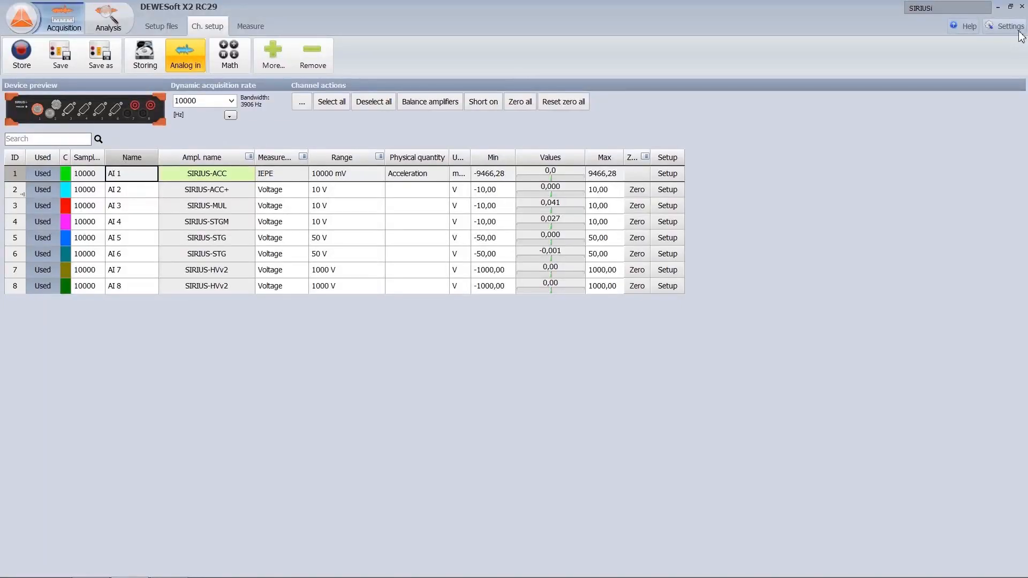
- Set acquisition update rate to 500 Hz and display update rate to 100 Hz, then load AlarmTest.dxs
{"action": "left_click", "coordinate": [1010, 26]}
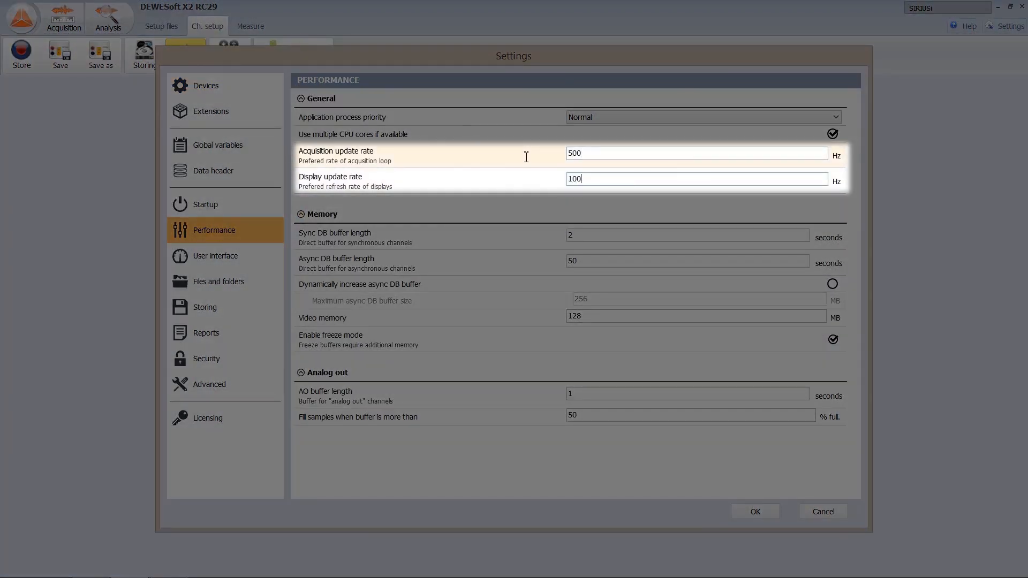
{"action": "left_click", "coordinate": [754, 511]}
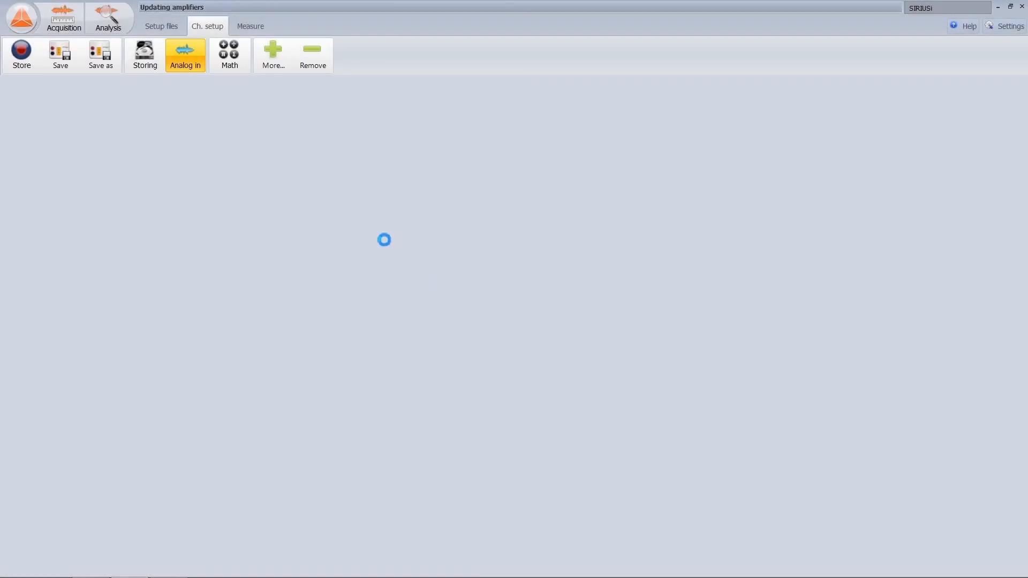
{"action": "left_click", "coordinate": [250, 26]}
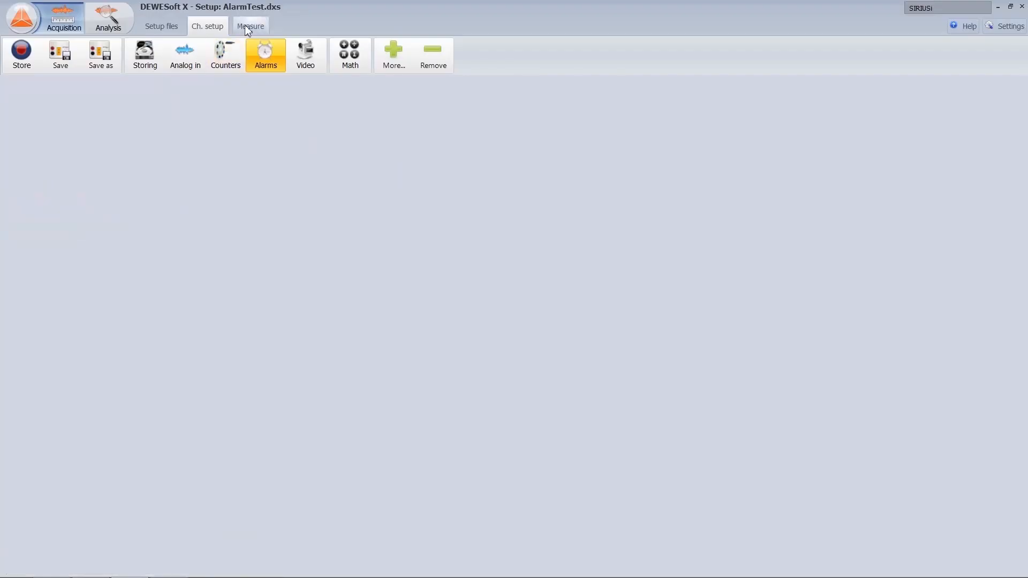
- Watch the alarm respond live in Measure, then return to Analog in setup with AI 1
{"action": "left_click", "coordinate": [251, 27]}
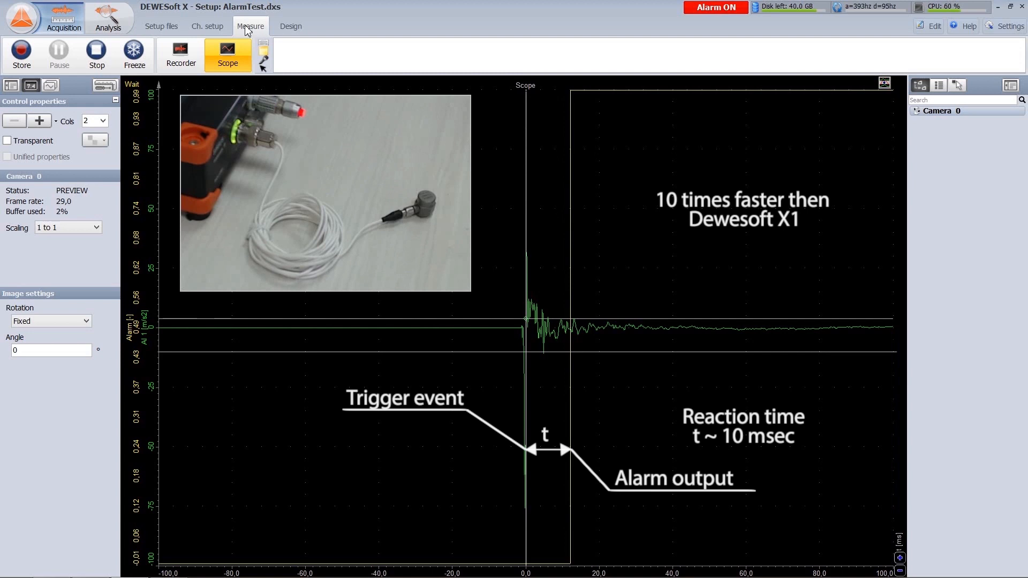
{"action": "left_click", "coordinate": [207, 26]}
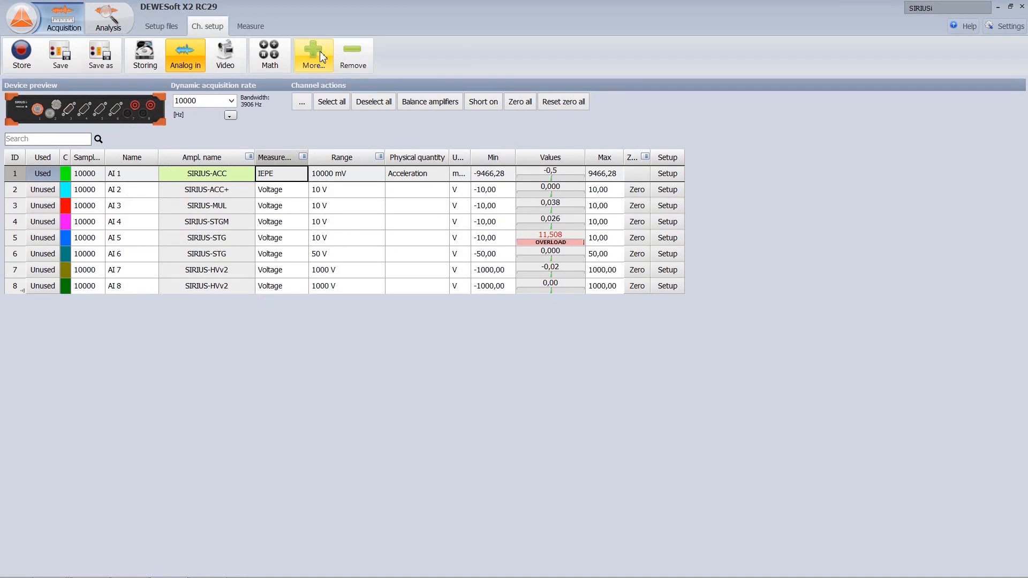
- Add an FFT Analyser module computing amplitude FFT of AI 1, then view it in Measure
{"action": "left_click", "coordinate": [313, 54]}
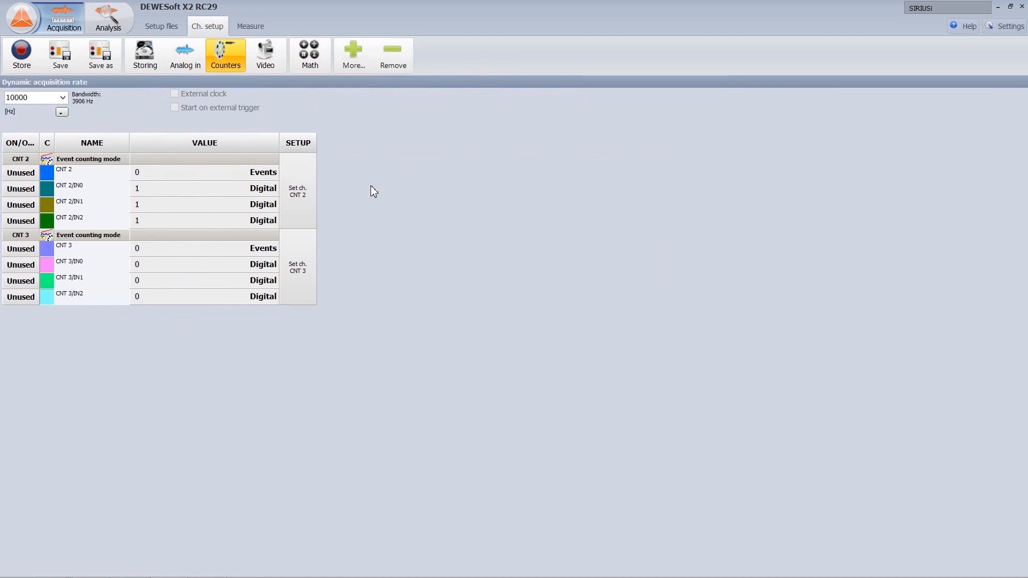
{"action": "left_click", "coordinate": [353, 54]}
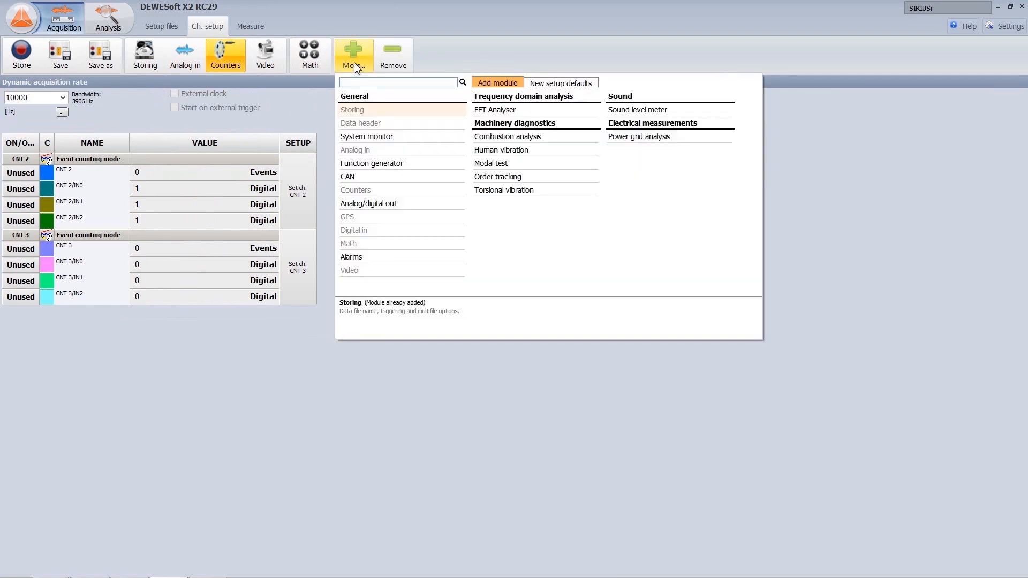
{"action": "left_click", "coordinate": [495, 110]}
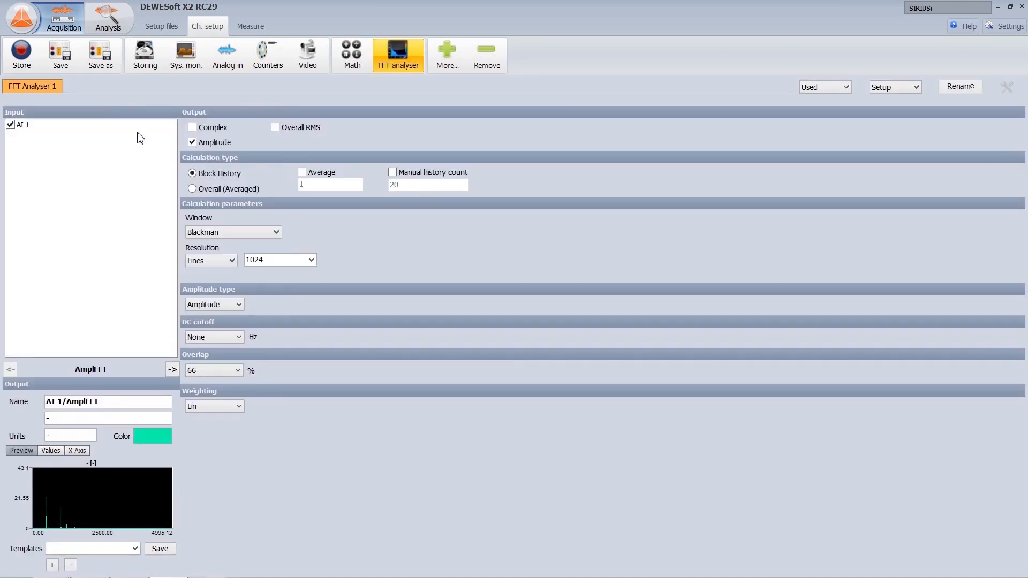
{"action": "left_click", "coordinate": [250, 26]}
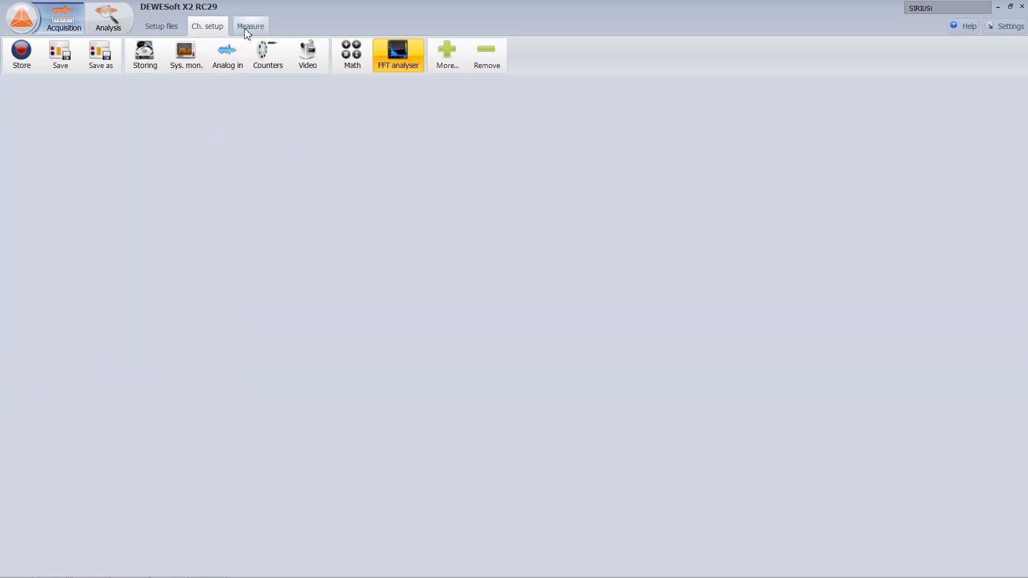
- Put a 3-harmonic marker on the FFT graph and add the System monitor module
{"action": "left_click", "coordinate": [250, 26]}
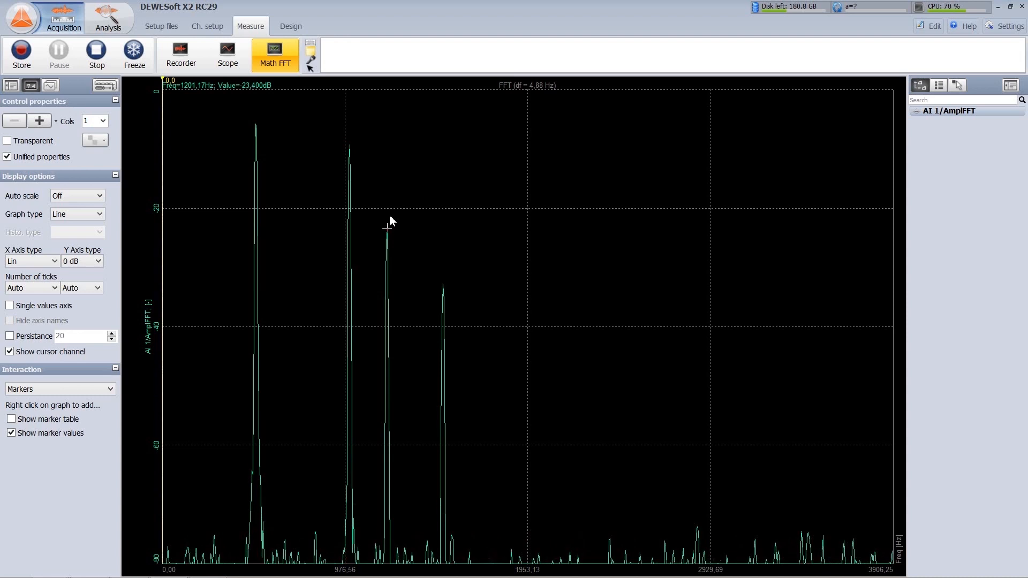
{"action": "right_click", "coordinate": [387, 223]}
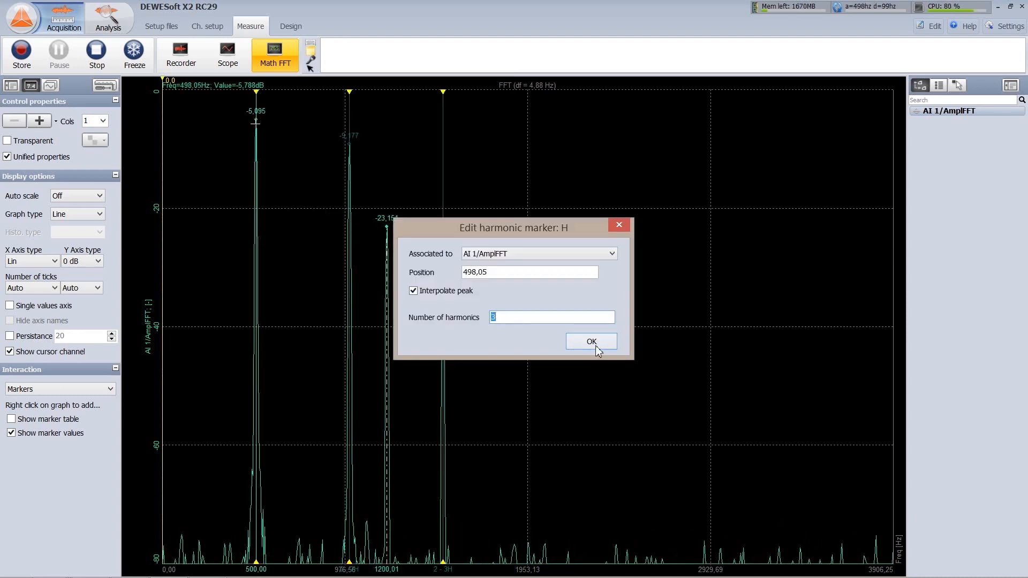
{"action": "left_click", "coordinate": [590, 342]}
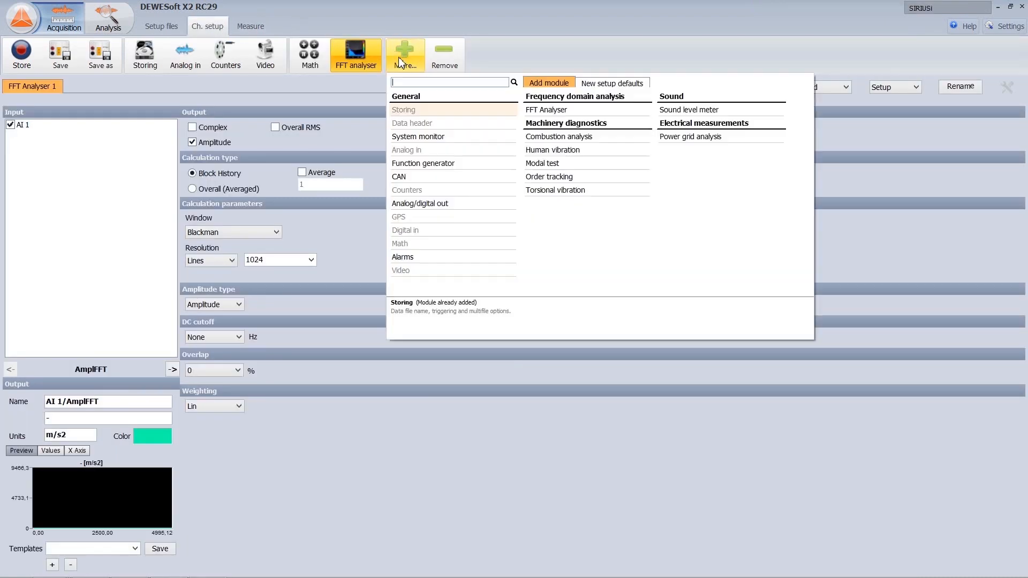
{"action": "left_click", "coordinate": [418, 137]}
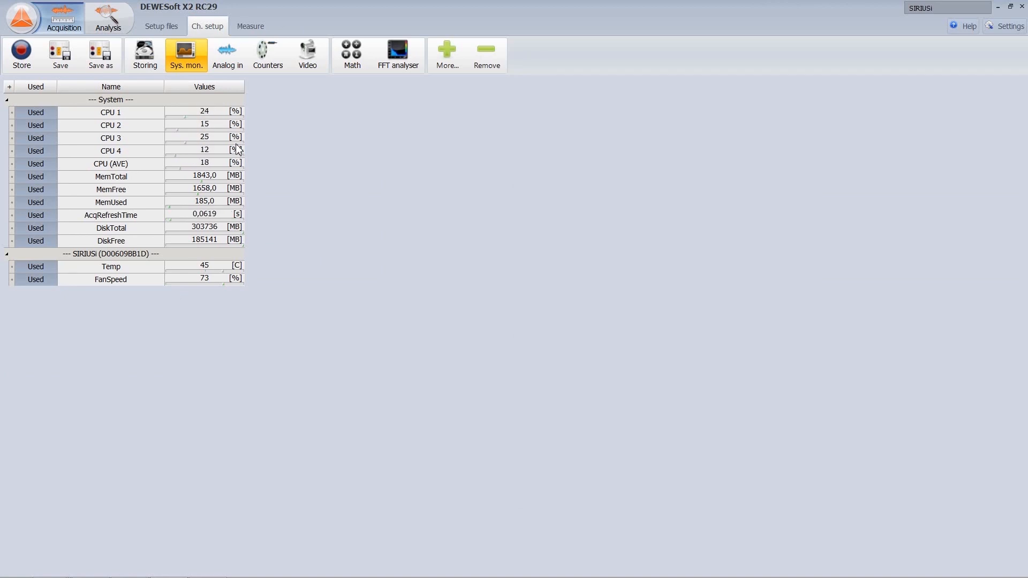
- Filter the Add math function list by 'max', then show the saved setup files
{"action": "left_click", "coordinate": [352, 54]}
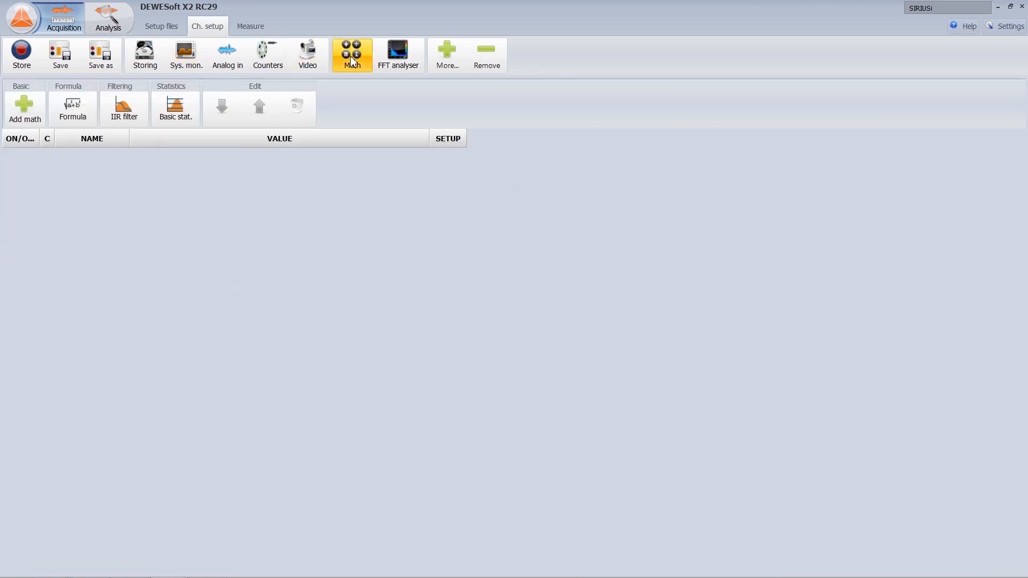
{"action": "left_click", "coordinate": [24, 108]}
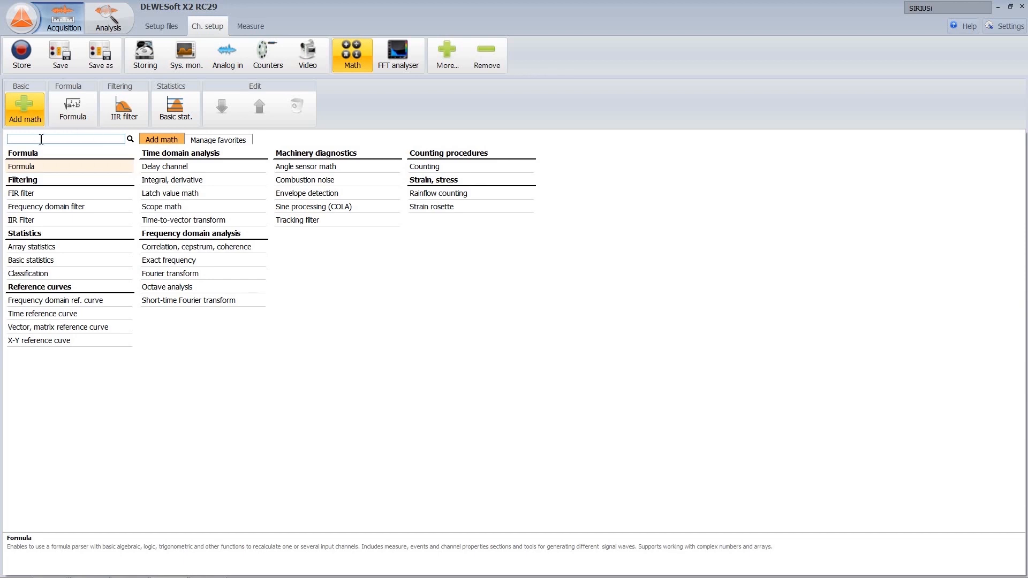
{"action": "type", "text": "max"}
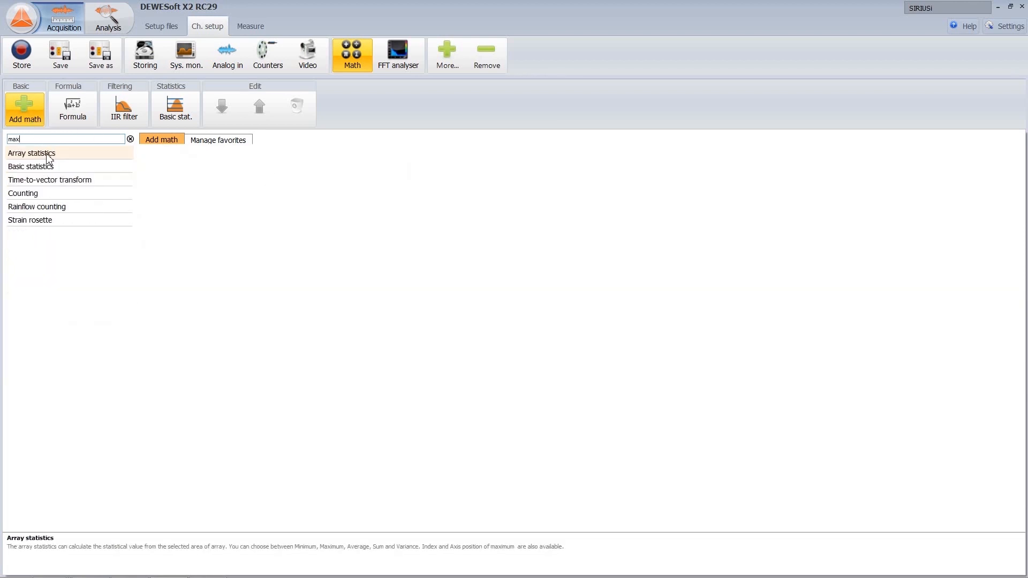
{"action": "left_click", "coordinate": [161, 26]}
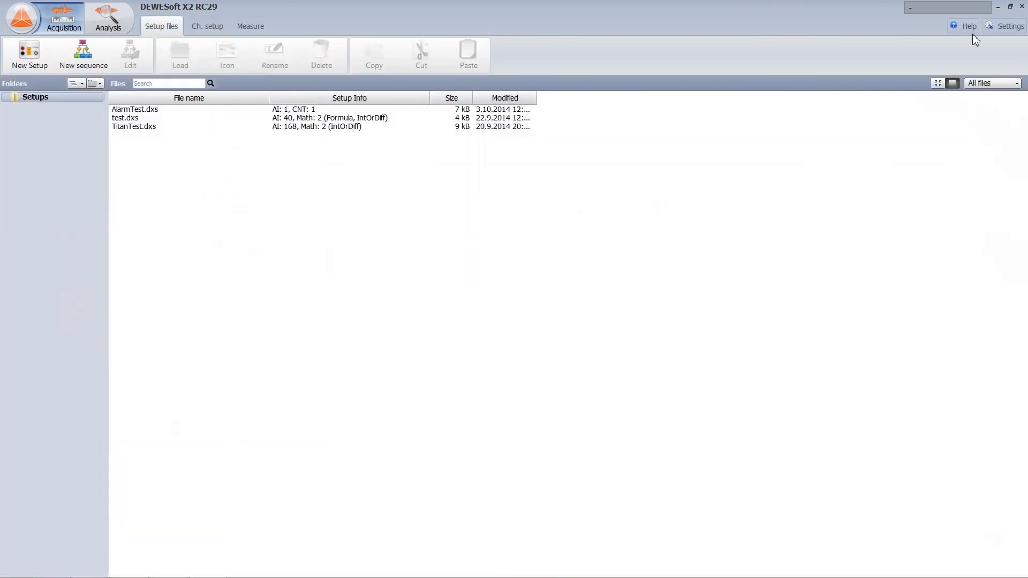
- Browse the Devices, Startup and Performance settings pages, then open Test_0001.dxd in Analysis
{"action": "left_click", "coordinate": [1009, 27]}
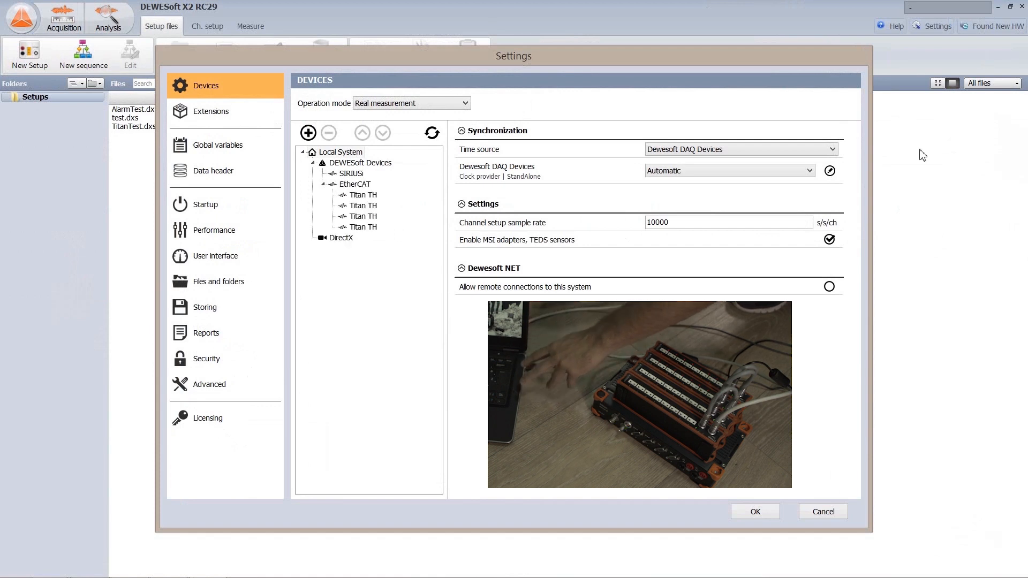
{"action": "left_click", "coordinate": [754, 512]}
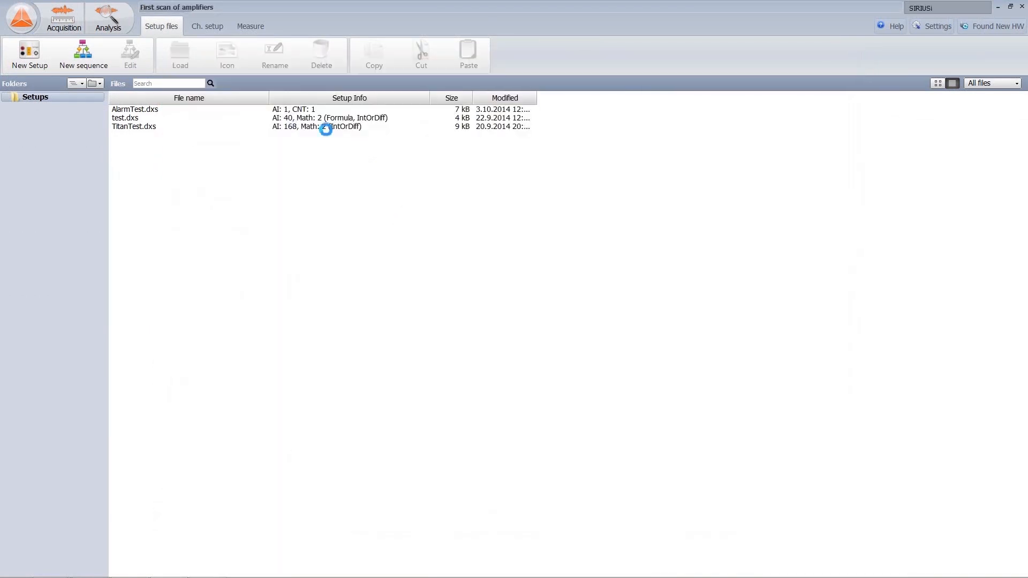
{"action": "left_click", "coordinate": [206, 26]}
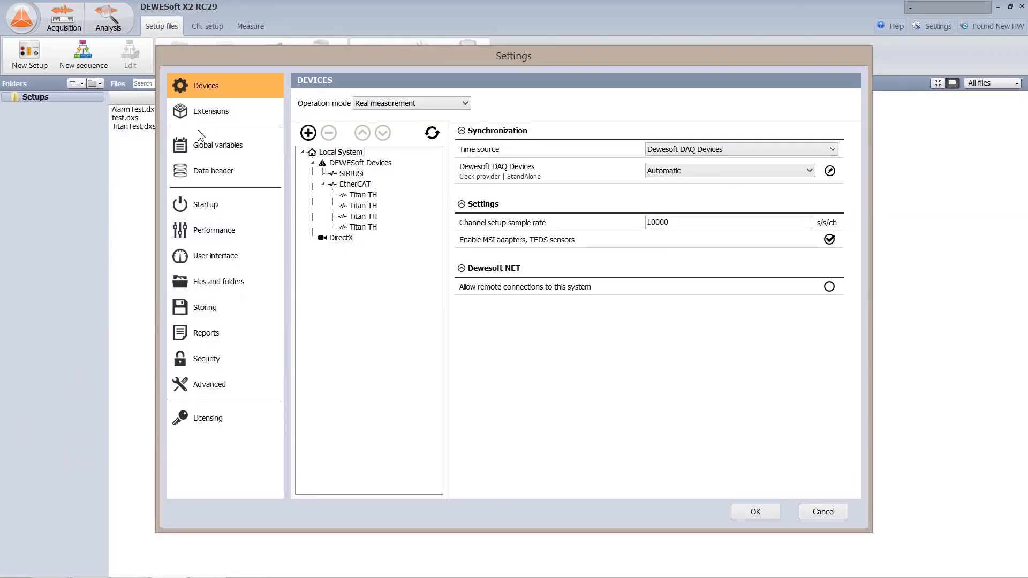
{"action": "left_click", "coordinate": [205, 204]}
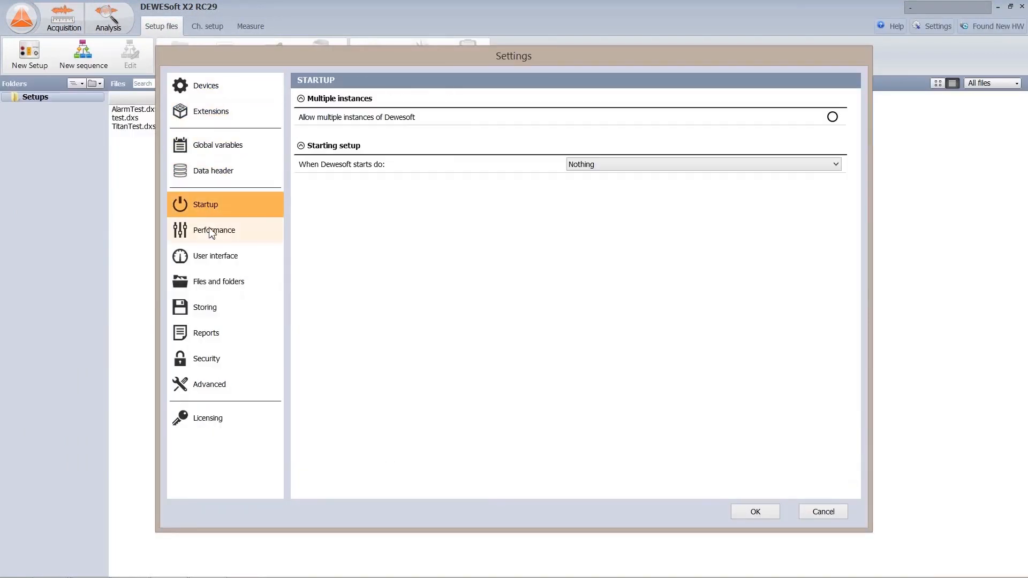
{"action": "left_click", "coordinate": [205, 358]}
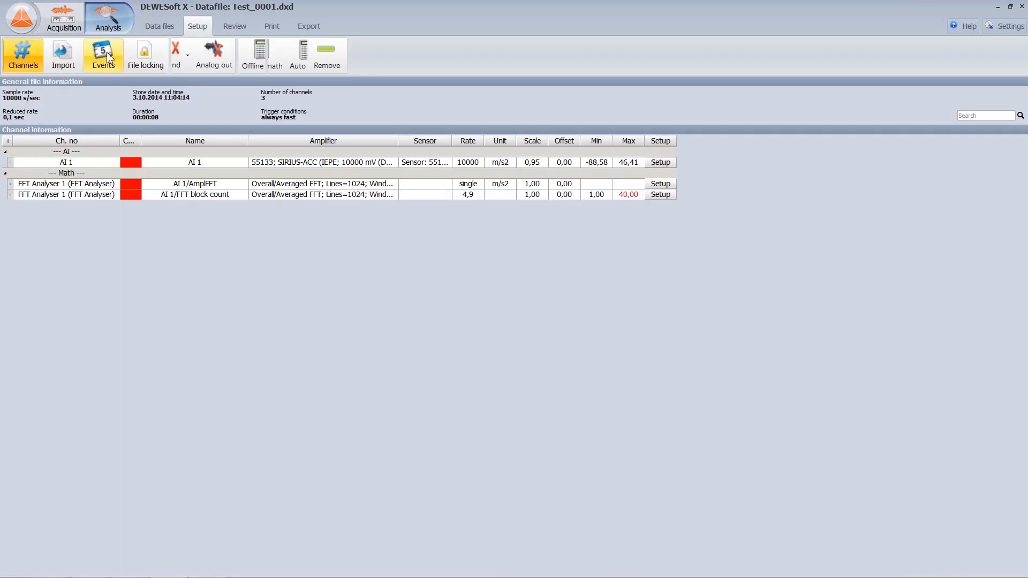
- Import AI 1 and its amplitude FFT from Test_0002.dxd into the open file
{"action": "left_click", "coordinate": [63, 55]}
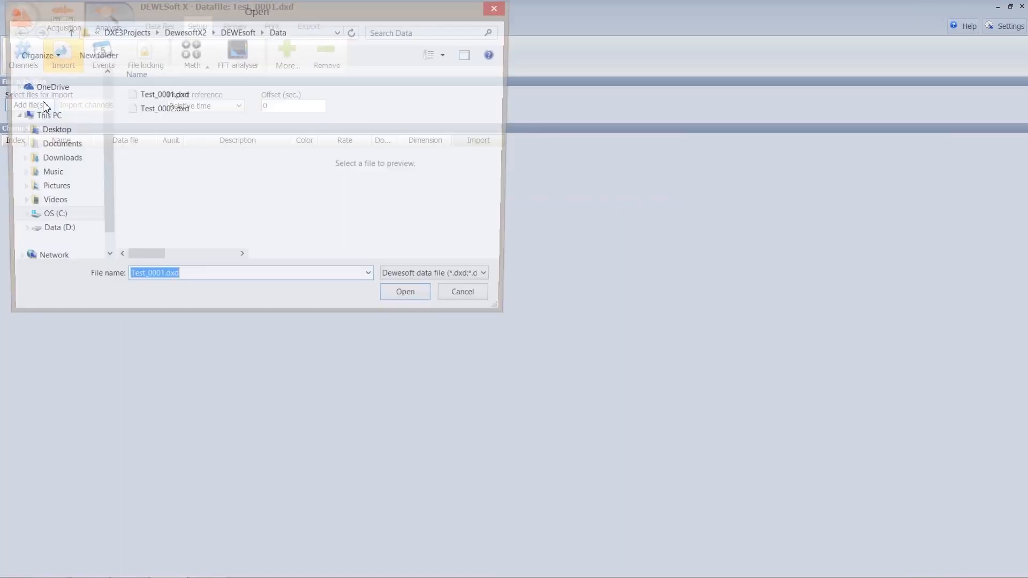
{"action": "left_click", "coordinate": [403, 291]}
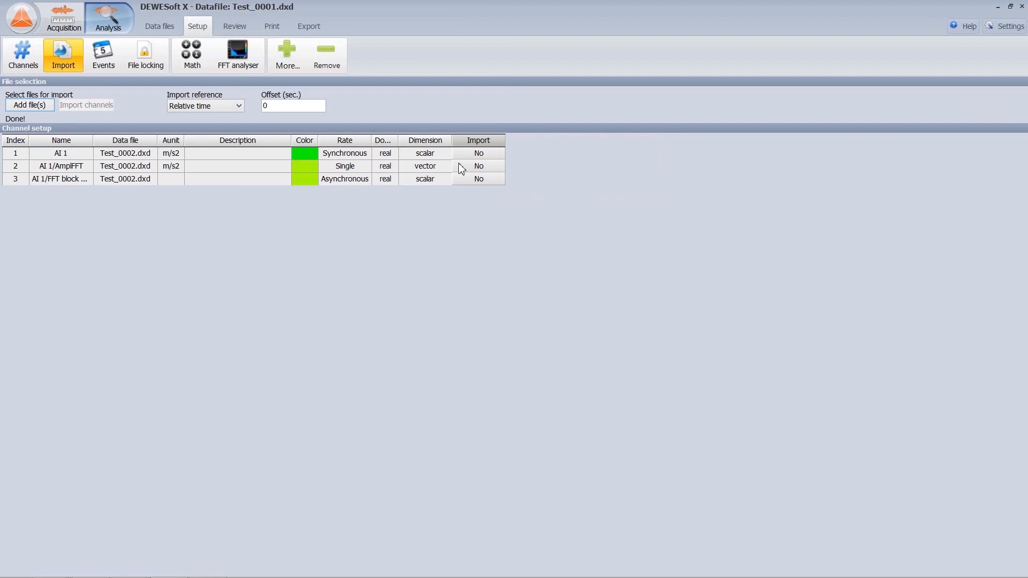
{"action": "left_click", "coordinate": [478, 166]}
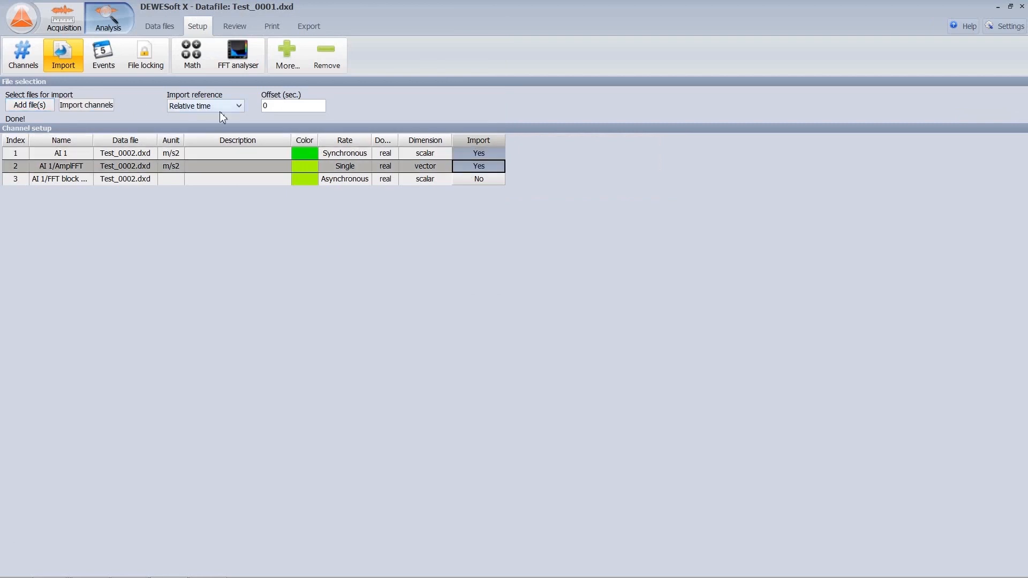
{"action": "left_click", "coordinate": [85, 105]}
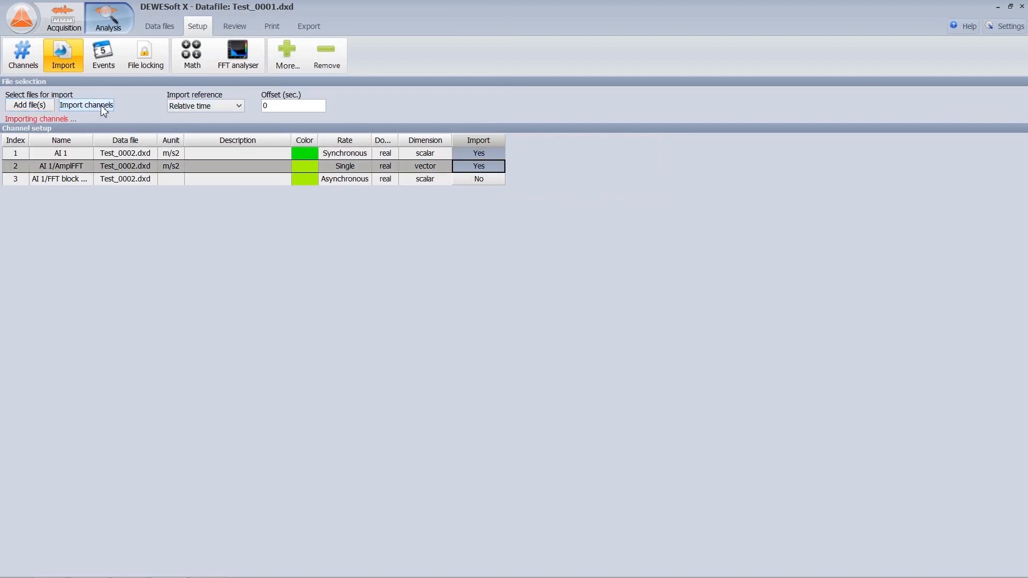
- Overlay the imported channels on the Review graphs, then return to acquisition channel setup
{"action": "left_click", "coordinate": [234, 26]}
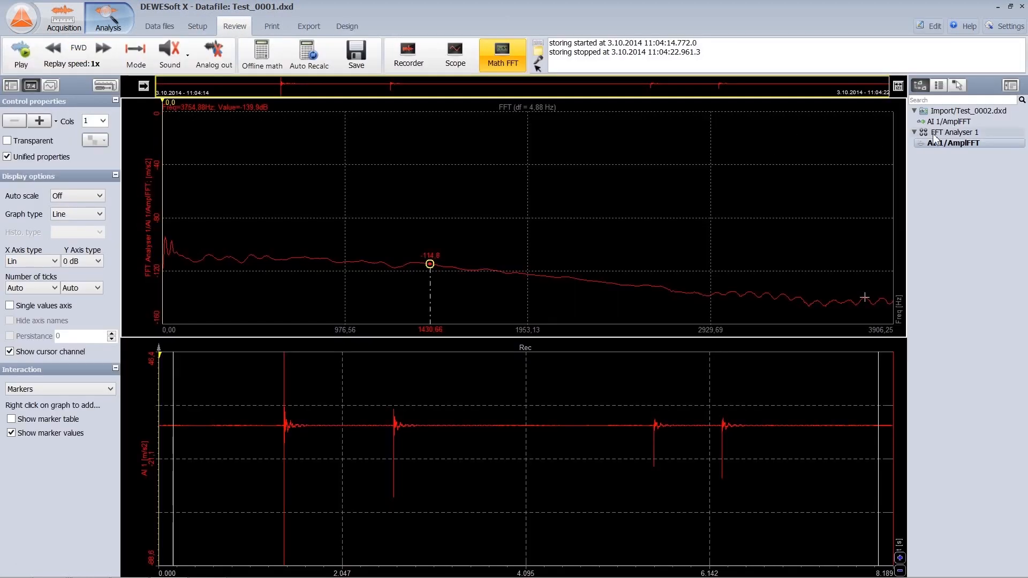
{"action": "left_click", "coordinate": [951, 122]}
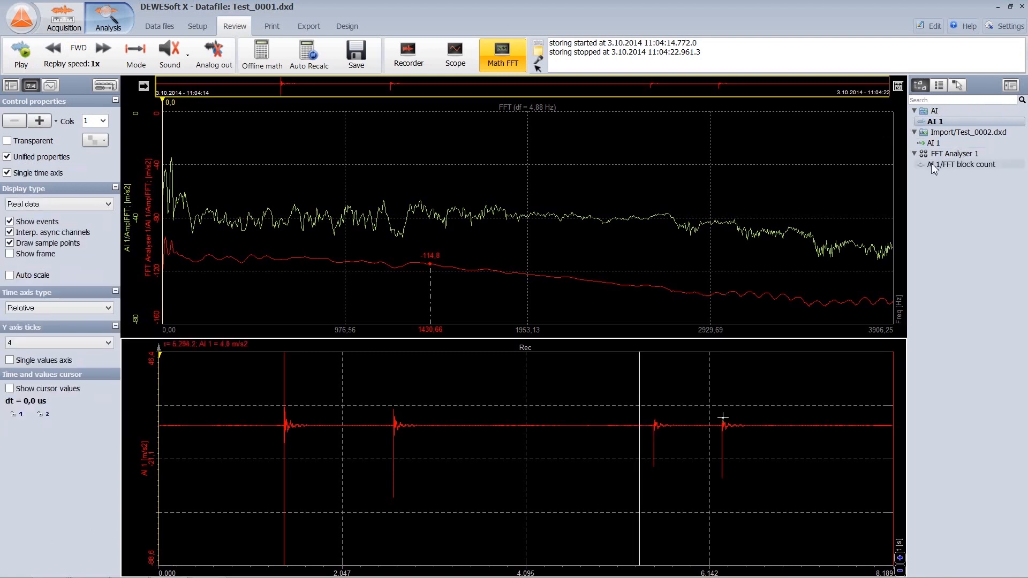
{"action": "mouse_move", "coordinate": [934, 145]}
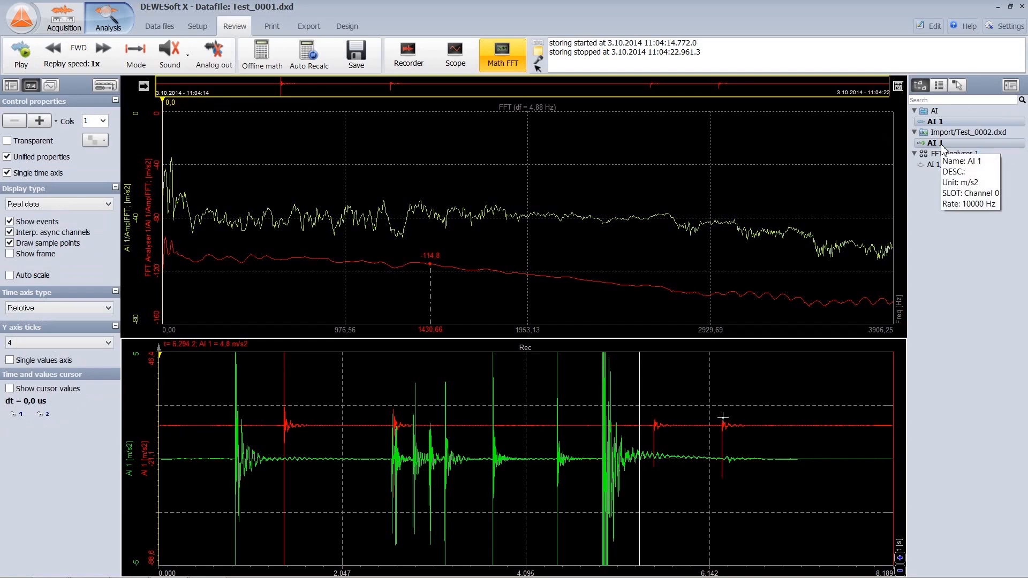
{"action": "left_click", "coordinate": [63, 18]}
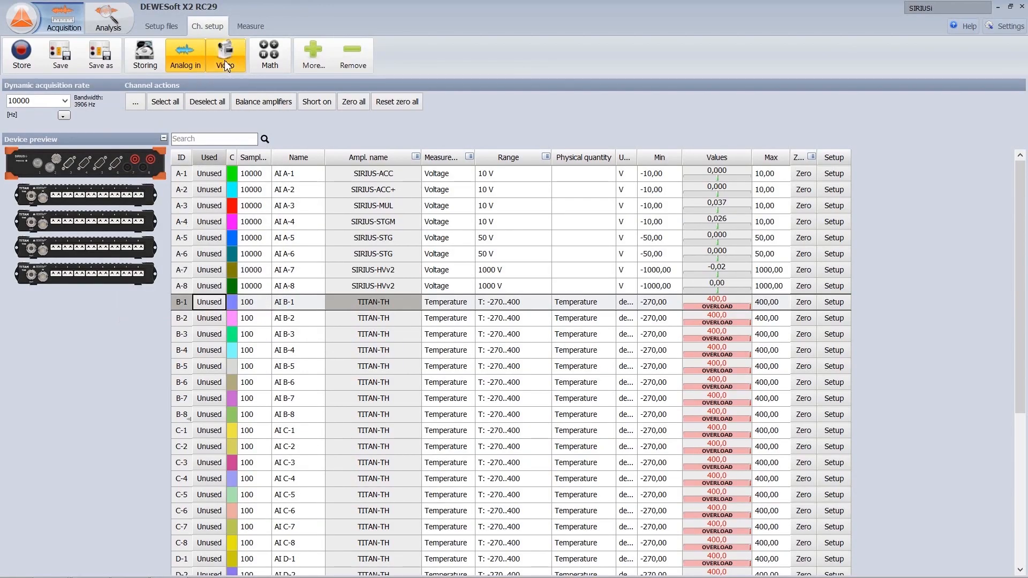
- Set camera 0 compression to MJPG 24 bit and start the live measurement view
{"action": "left_click", "coordinate": [224, 55]}
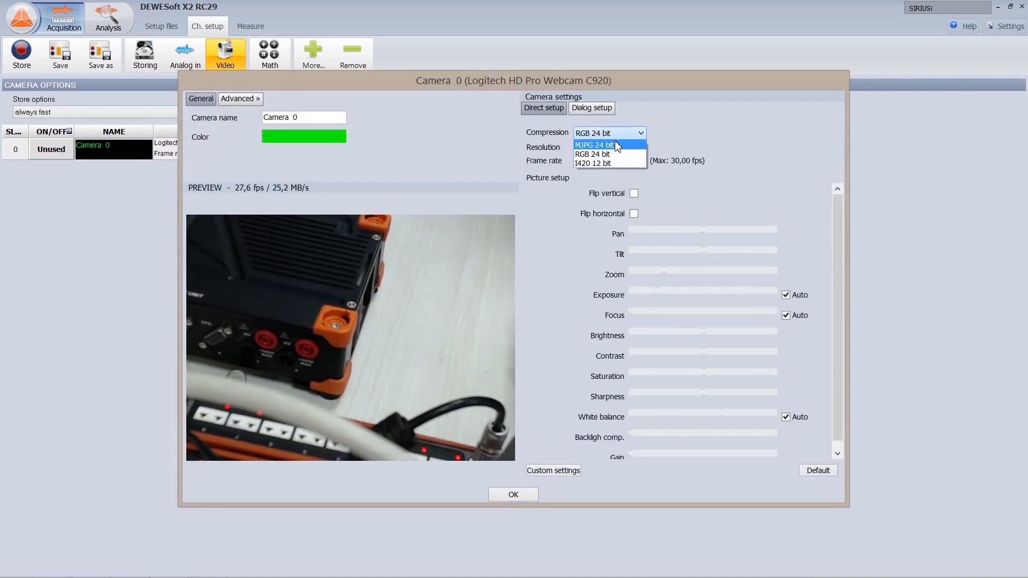
{"action": "left_click", "coordinate": [594, 145]}
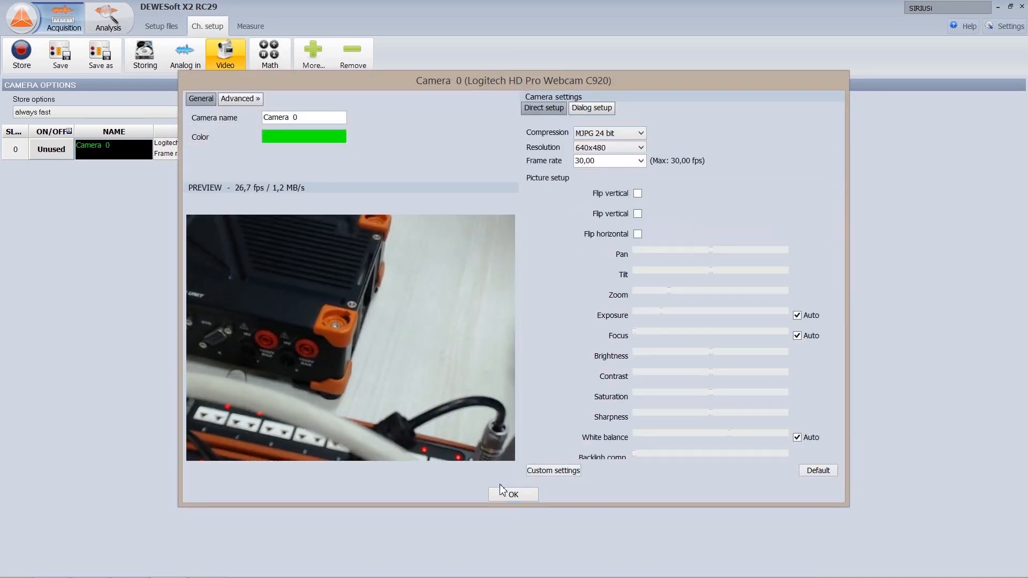
{"action": "left_click", "coordinate": [512, 494]}
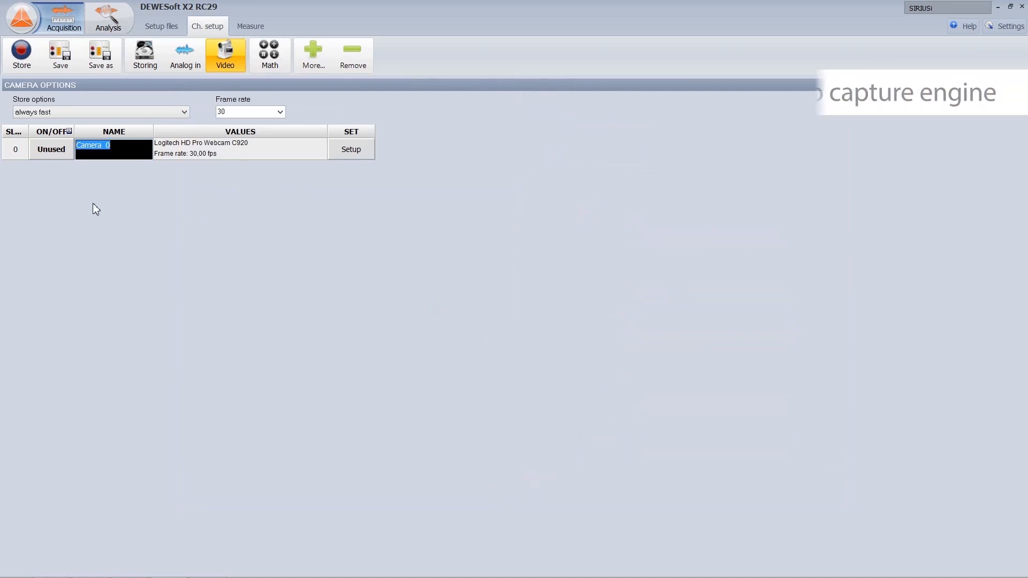
{"action": "left_click", "coordinate": [250, 26]}
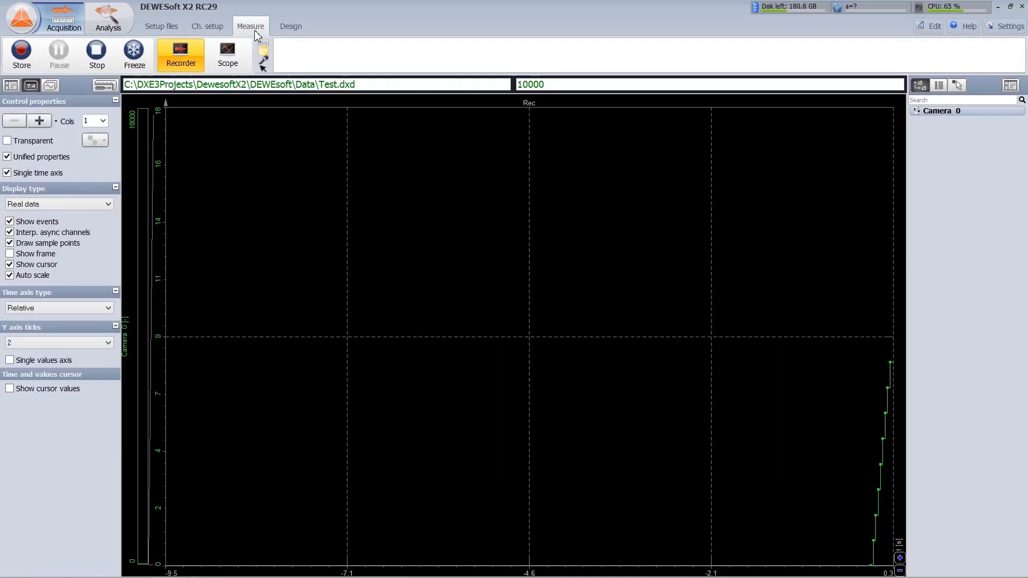
- In Design, give the camera 0 video display a fixed 30° rotation
{"action": "left_click", "coordinate": [290, 27]}
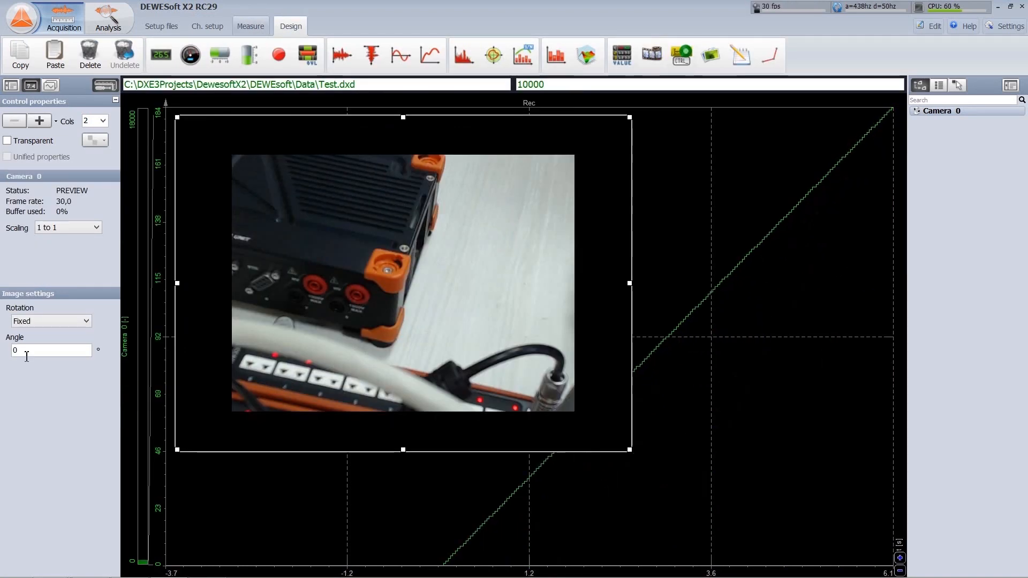
{"action": "type", "text": "30"}
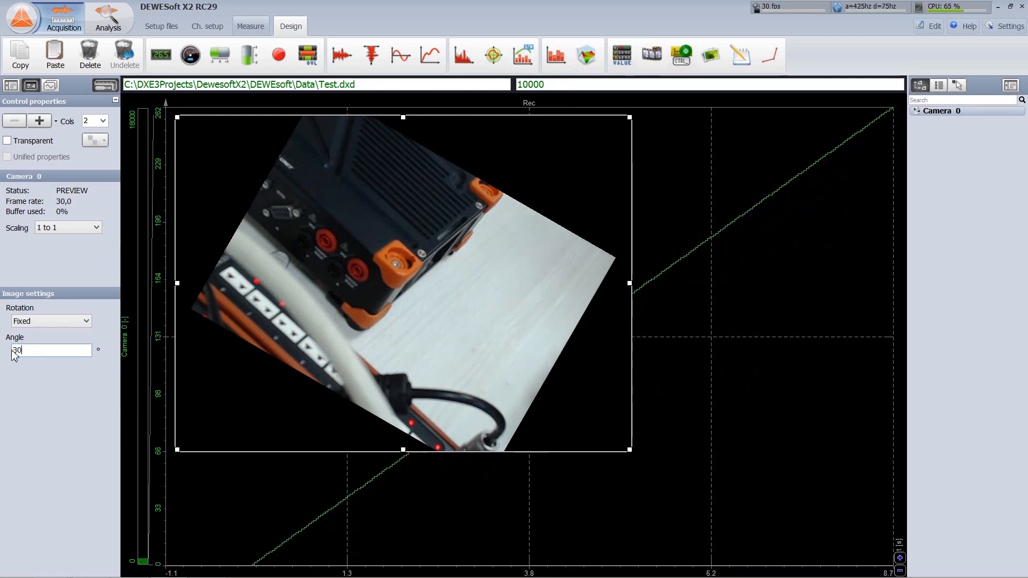